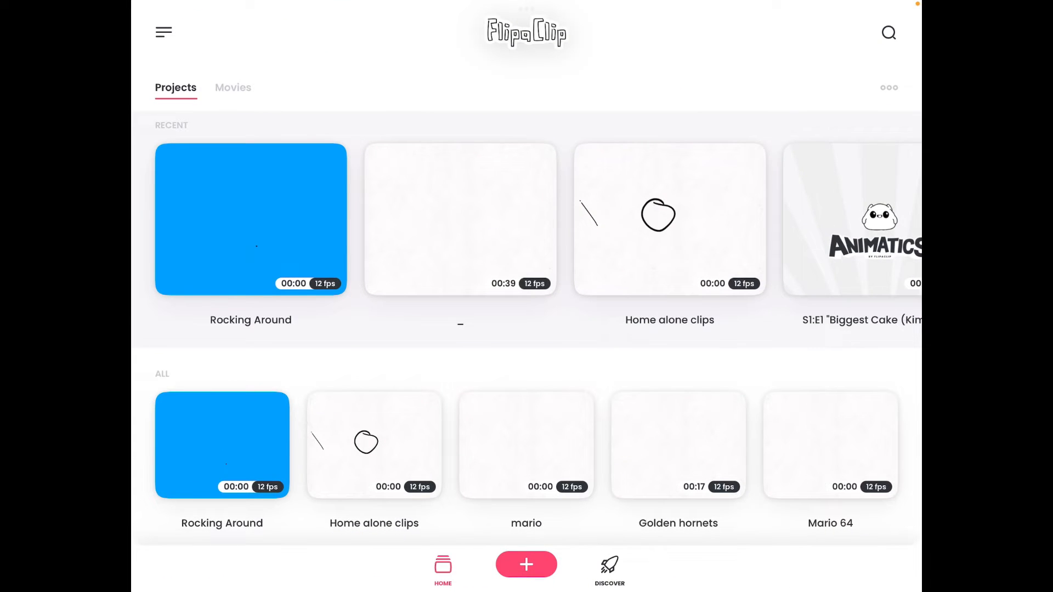
Start a new animation project from the FlipaClip Home screen
click(526, 565)
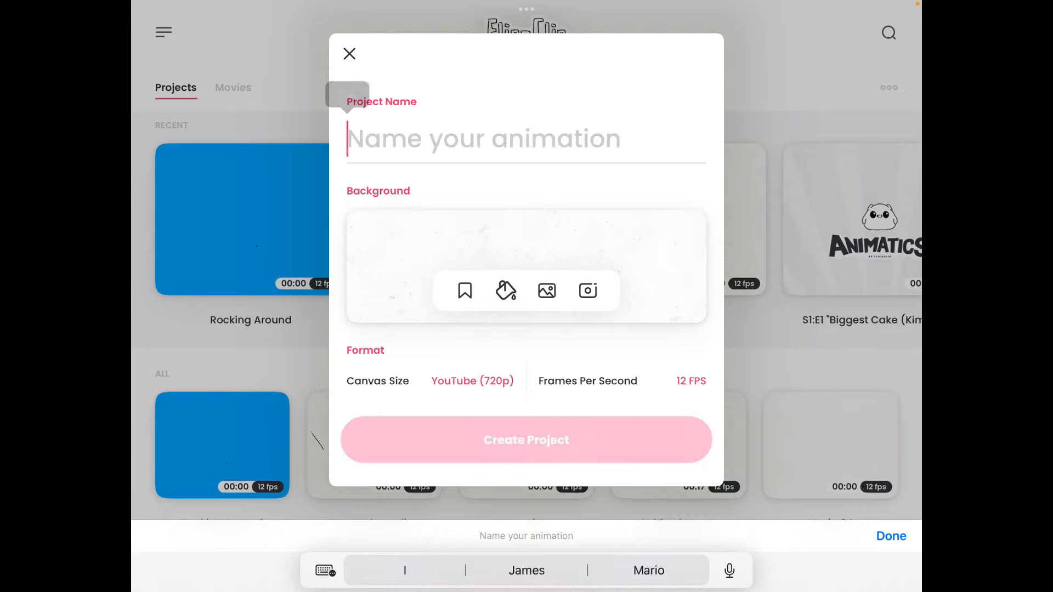
Name the project 'Rocking Around', correcting the 'Aroudn' typo, and choose a solid background colour
text(Rocking Aroudn)
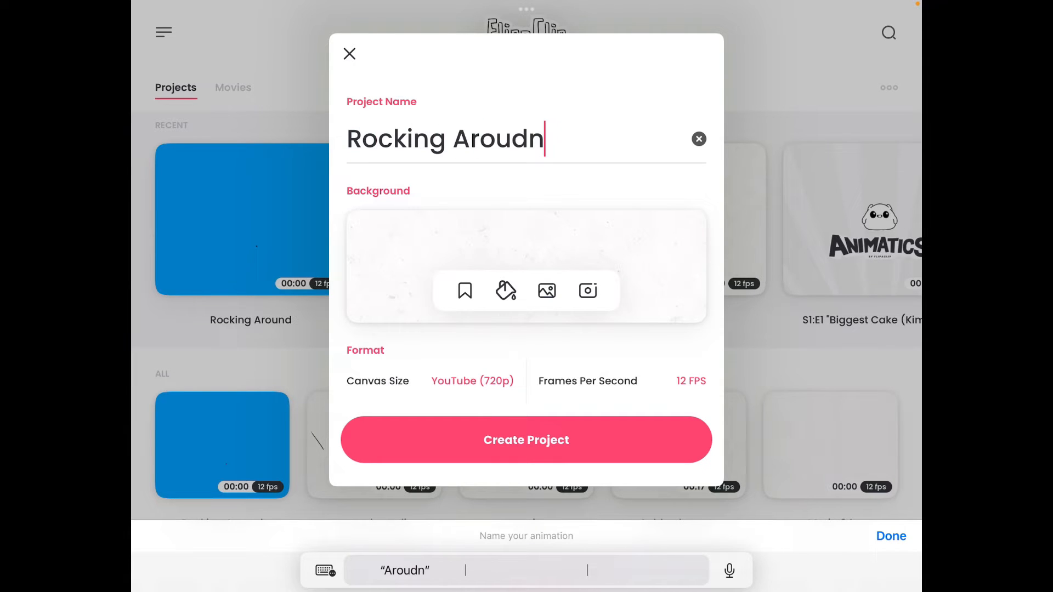
text(Around)
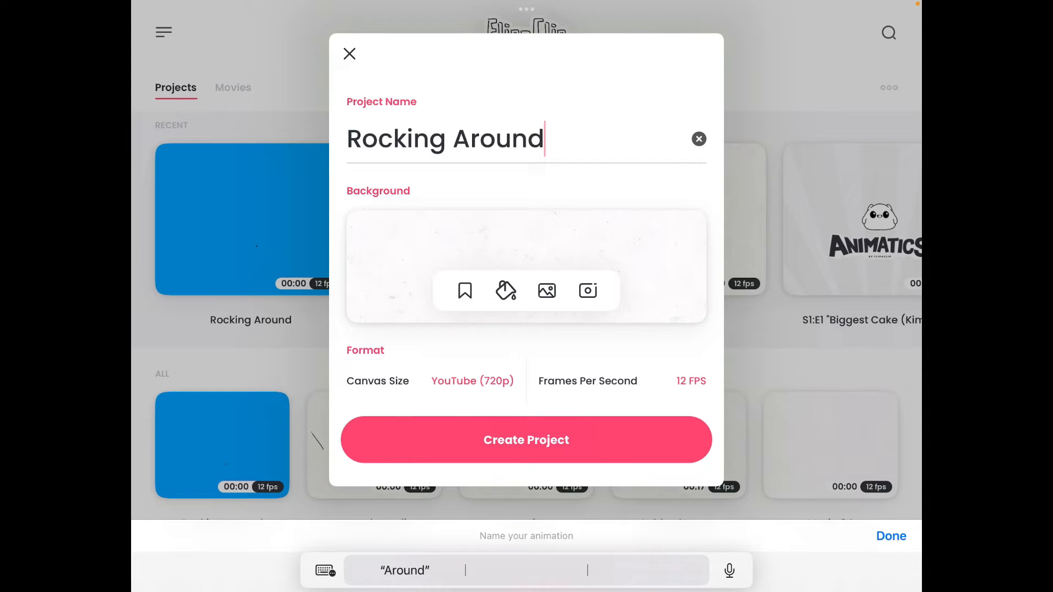
click(506, 291)
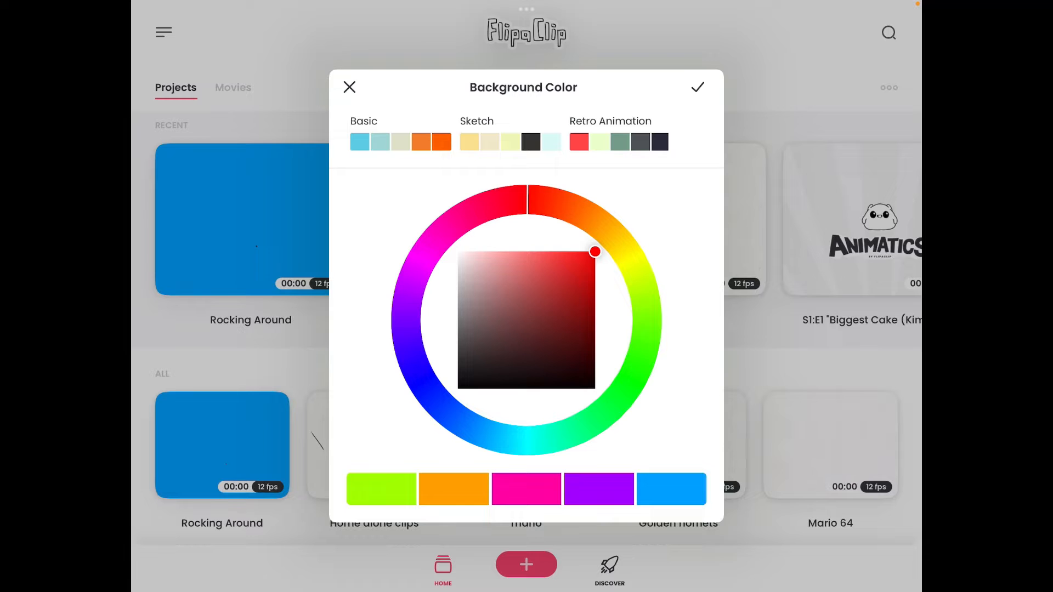
Confirm red as the background and create the Rocking Around project
click(699, 88)
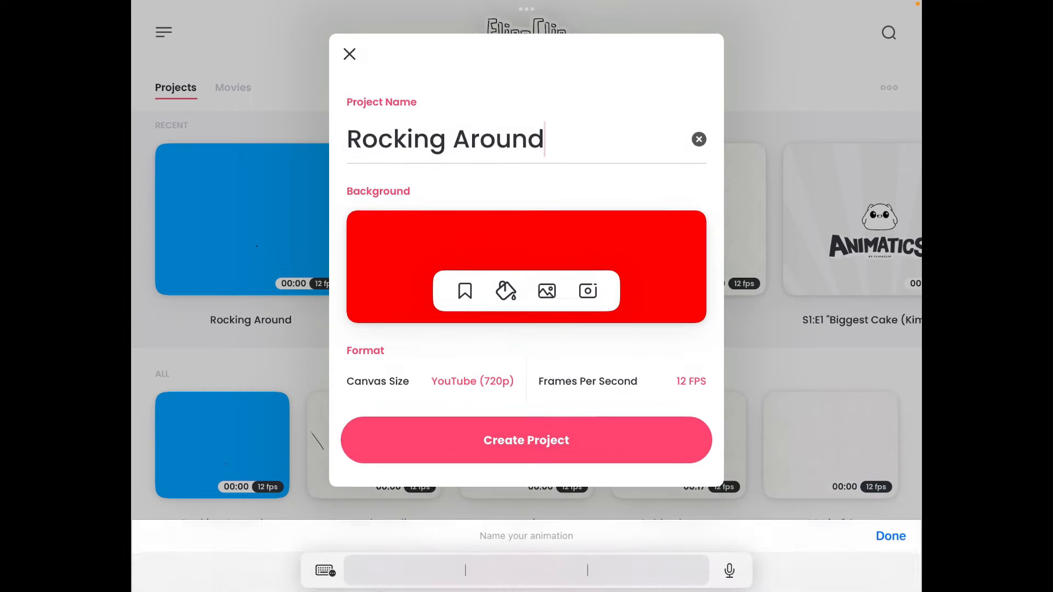
click(526, 440)
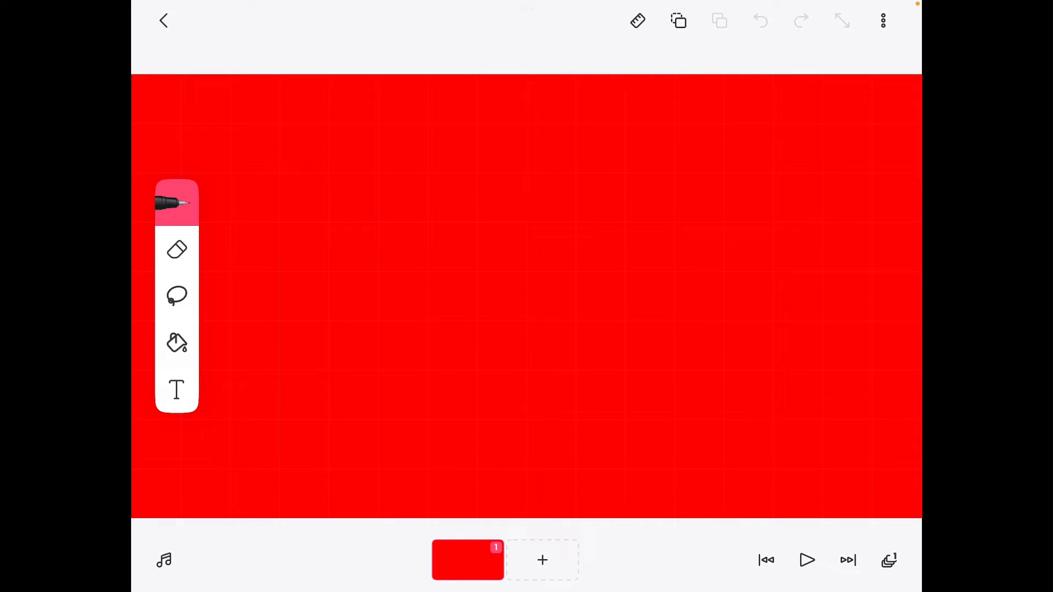